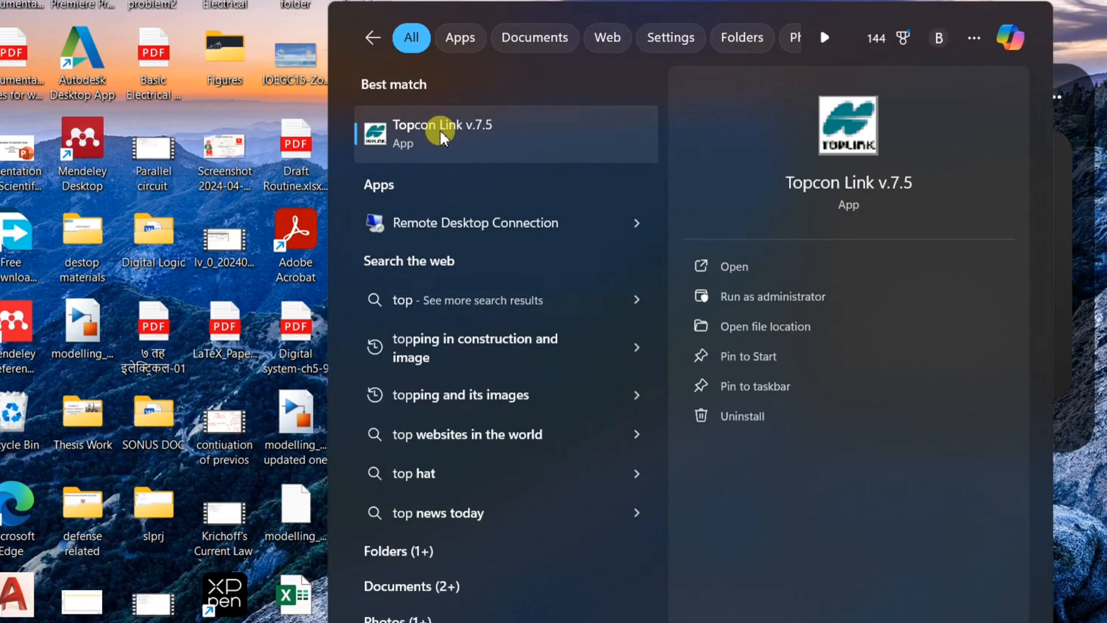
# Launch Topcon Link v.7.5 from the Windows Search Best match result.
pyautogui.click(443, 133)
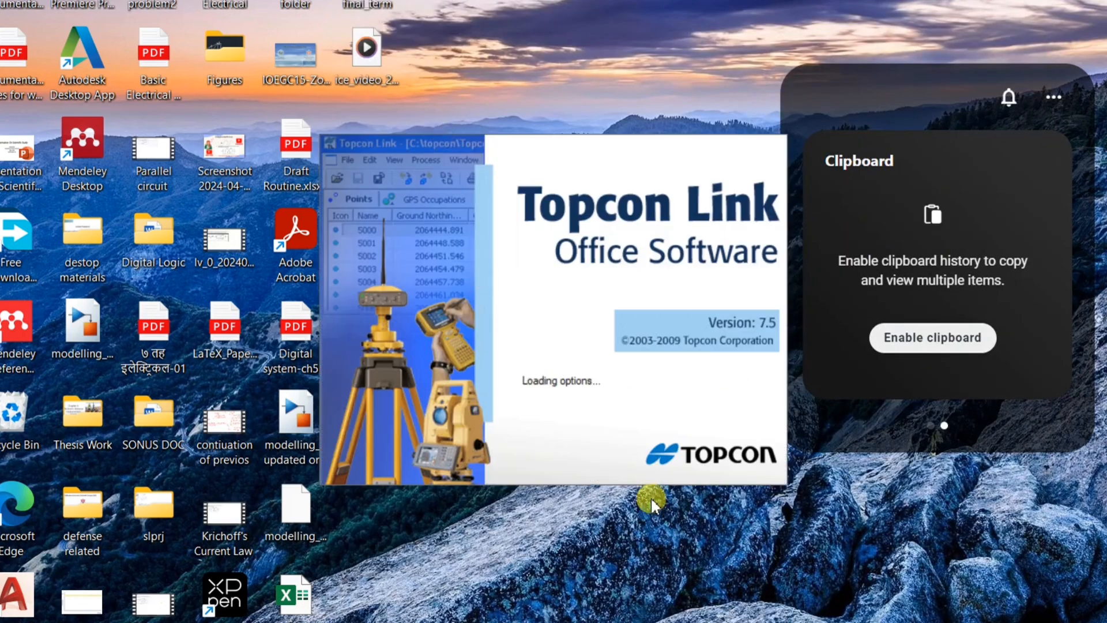
pyautogui.click(12, 40)
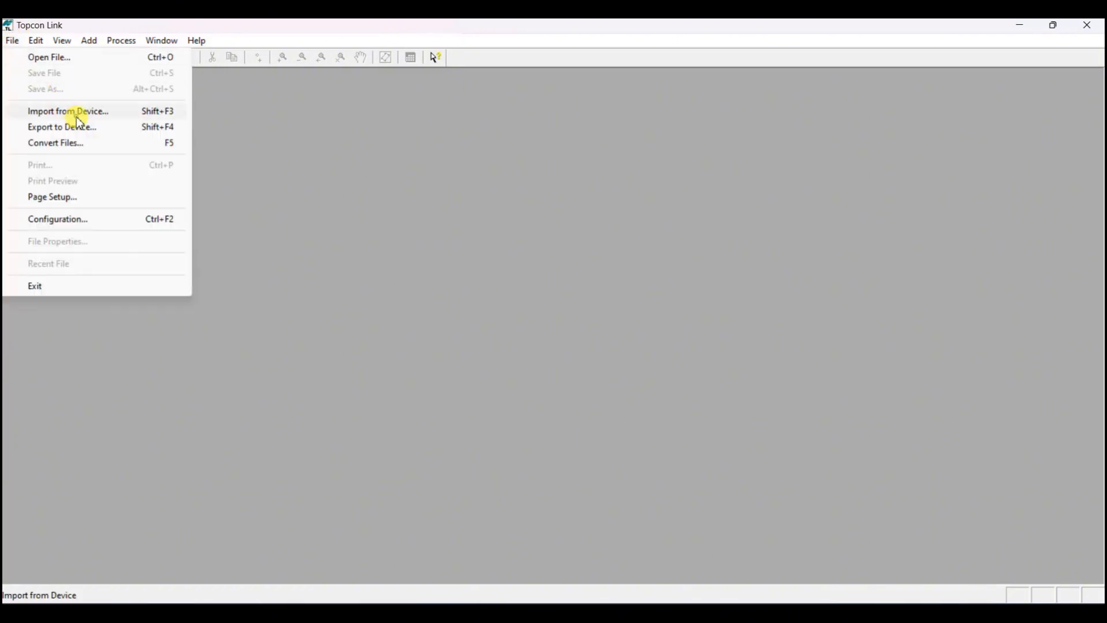
# Use Import from Device on Topcon Total Stations to start an Add New Station form.
pyautogui.click(68, 111)
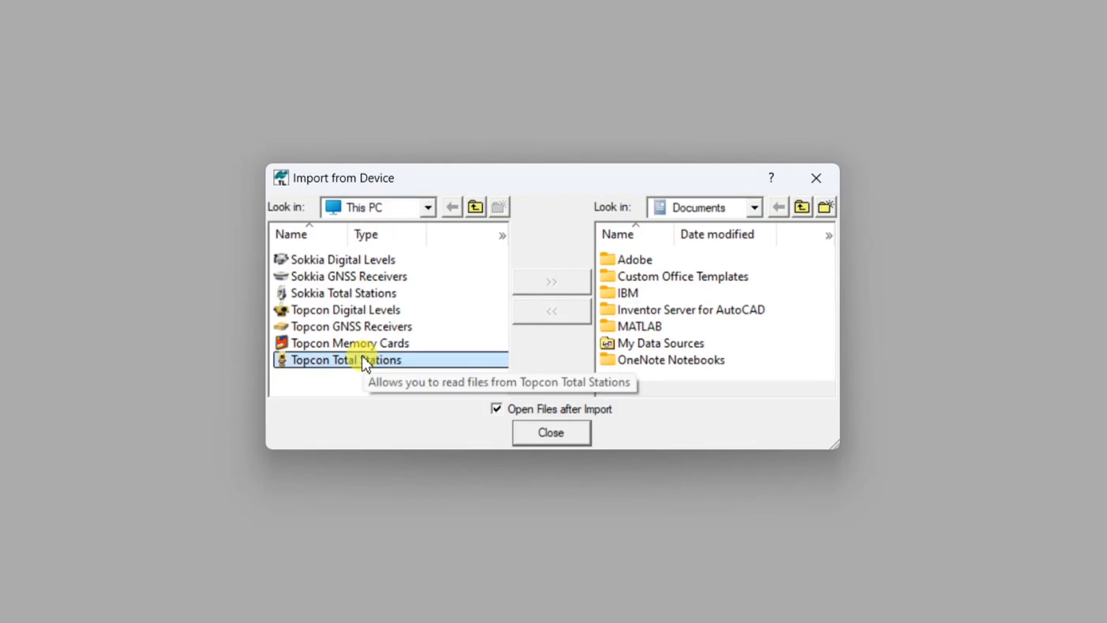
pyautogui.doubleClick(343, 359)
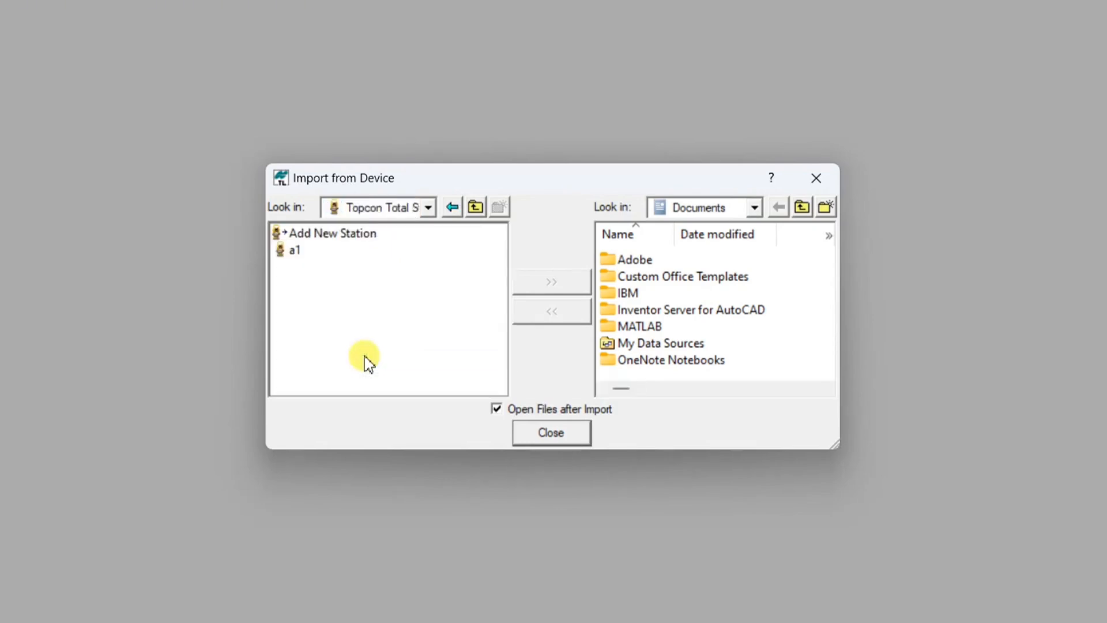
pyautogui.click(334, 232)
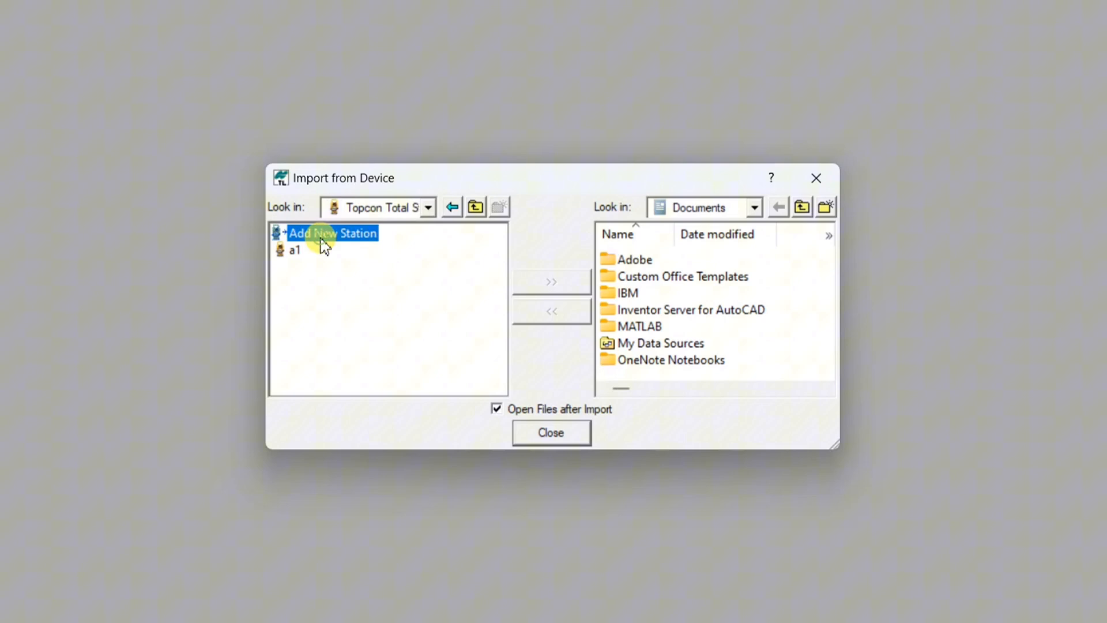
pyautogui.doubleClick(332, 233)
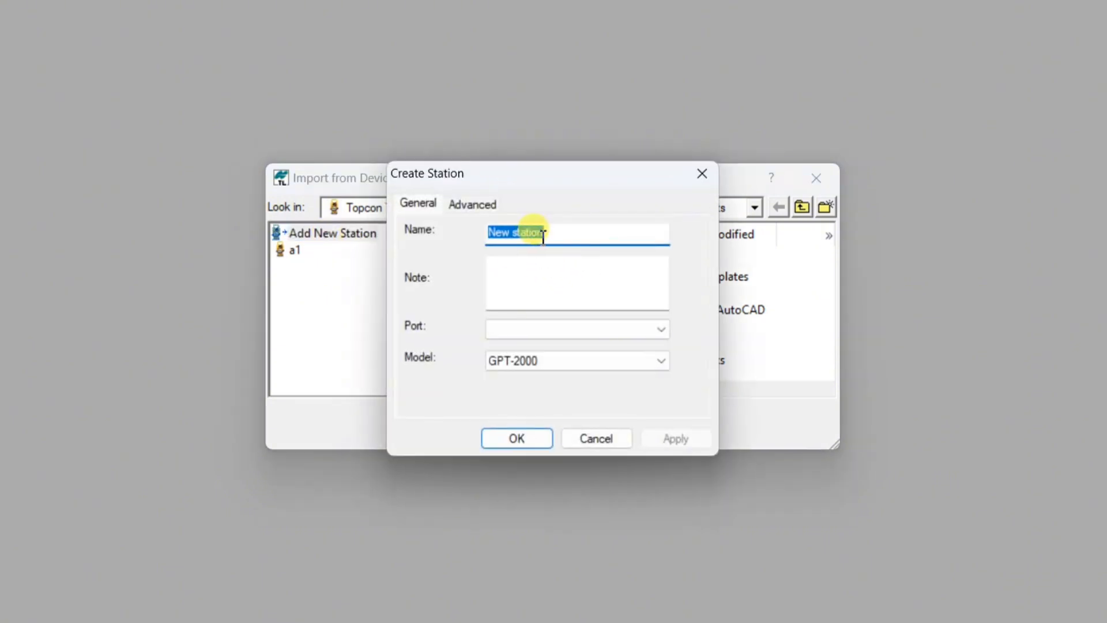
# Replace the station name with 'abc', choose model GTS-220, and confirm.
pyautogui.press('Delete')
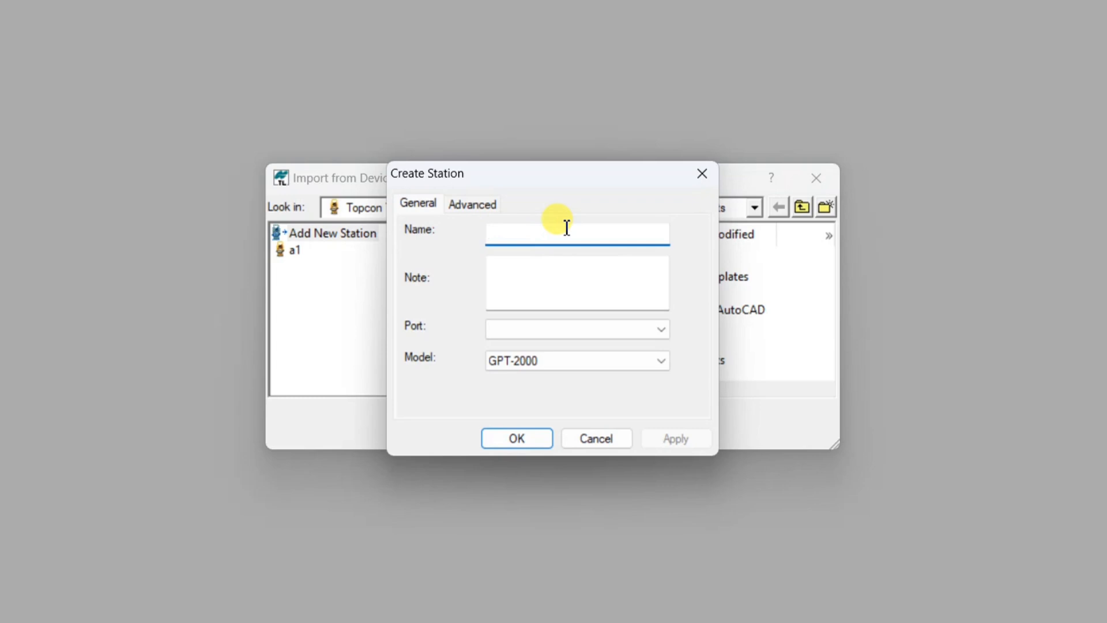
pyautogui.write('abc')
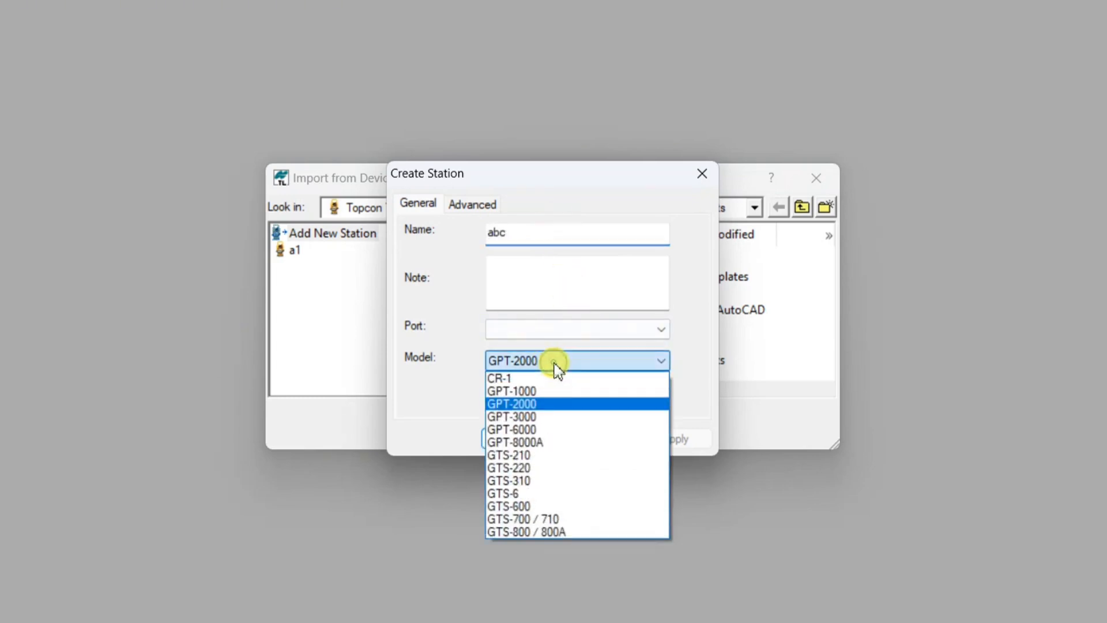
pyautogui.moveTo(528, 429)
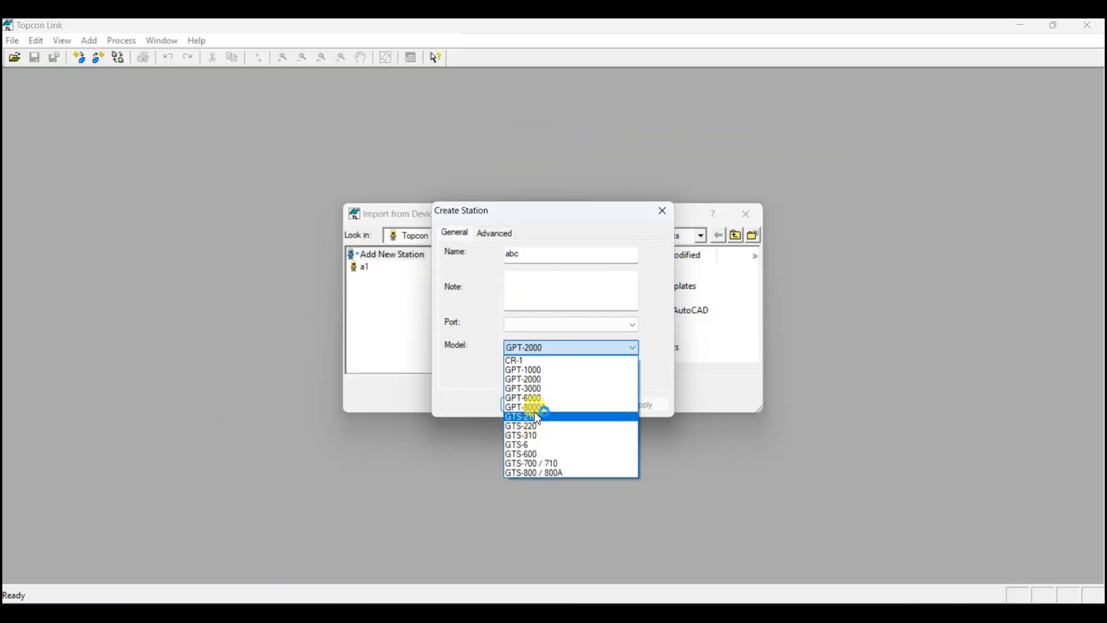
pyautogui.moveTo(533, 425)
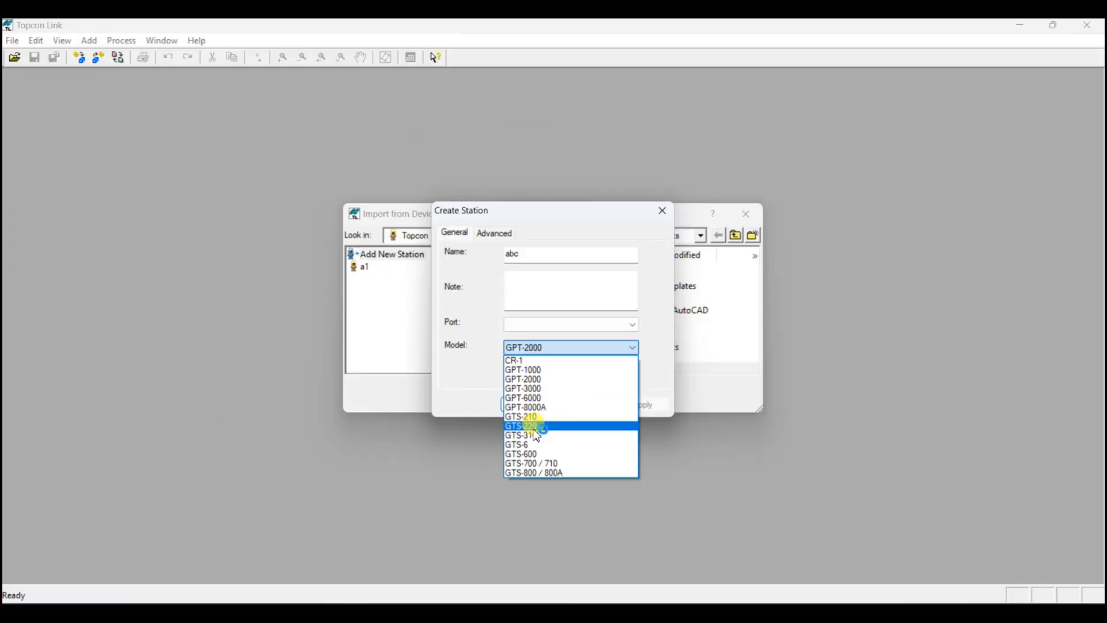
pyautogui.click(521, 426)
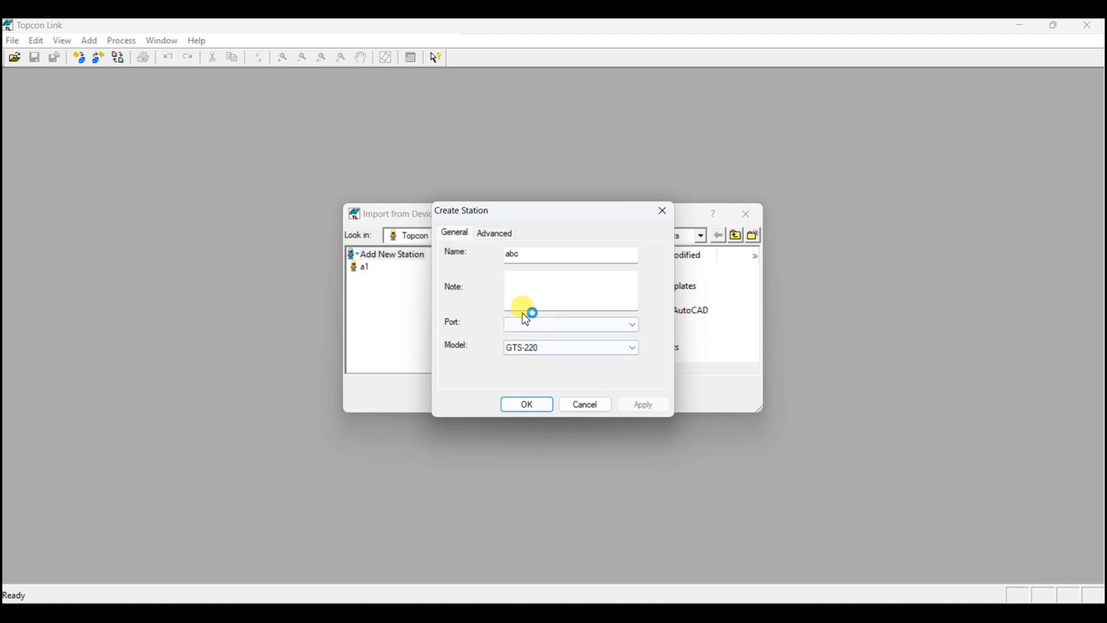
pyautogui.click(632, 324)
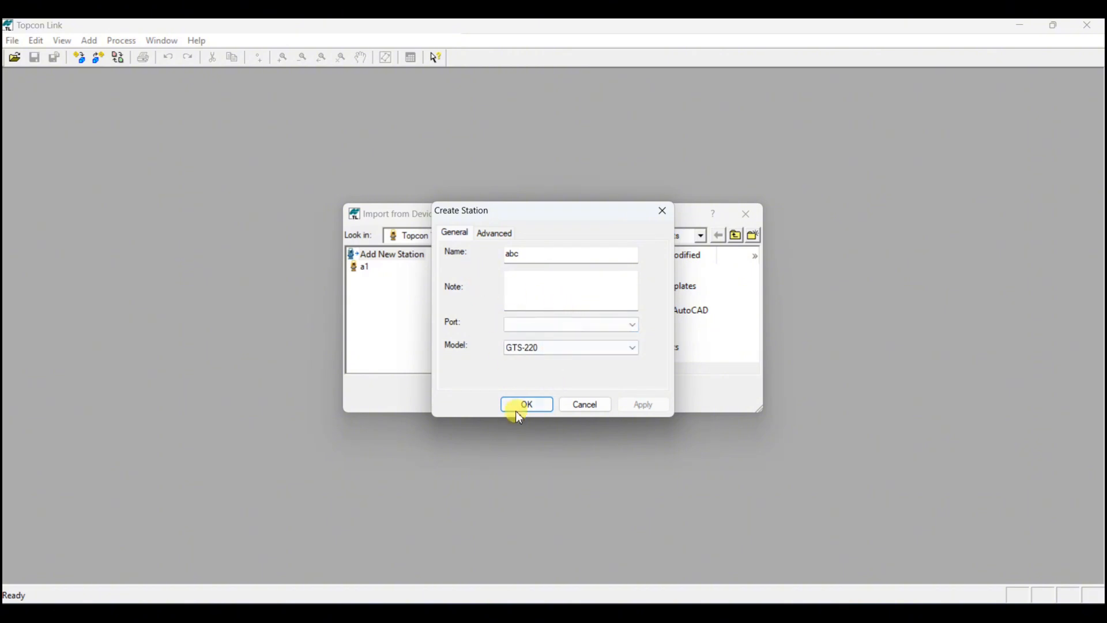
pyautogui.moveTo(625, 405)
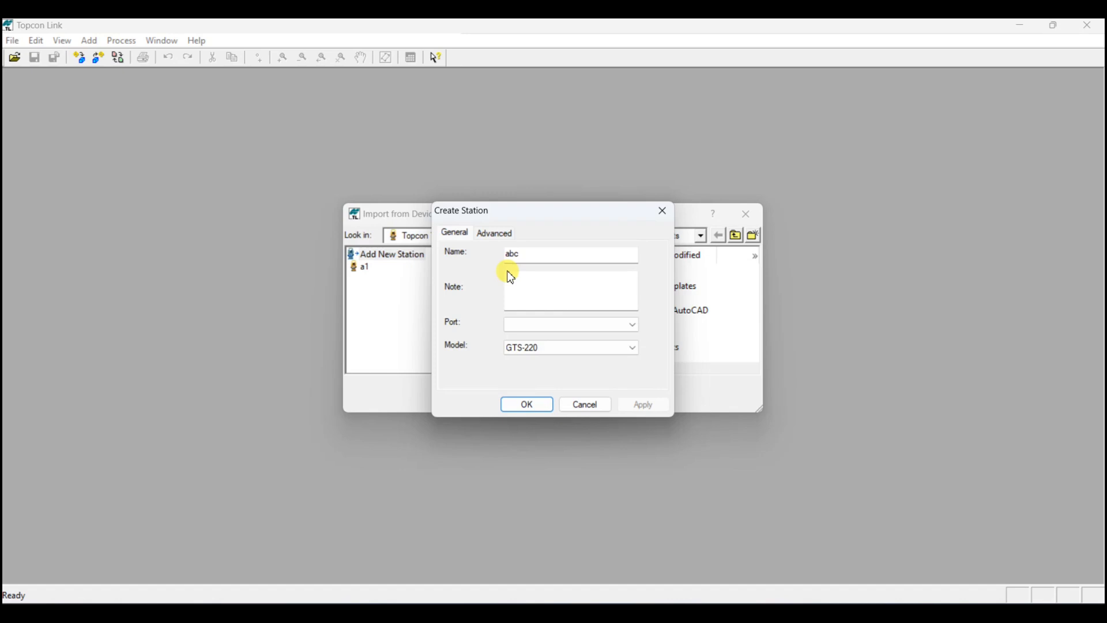
pyautogui.click(494, 232)
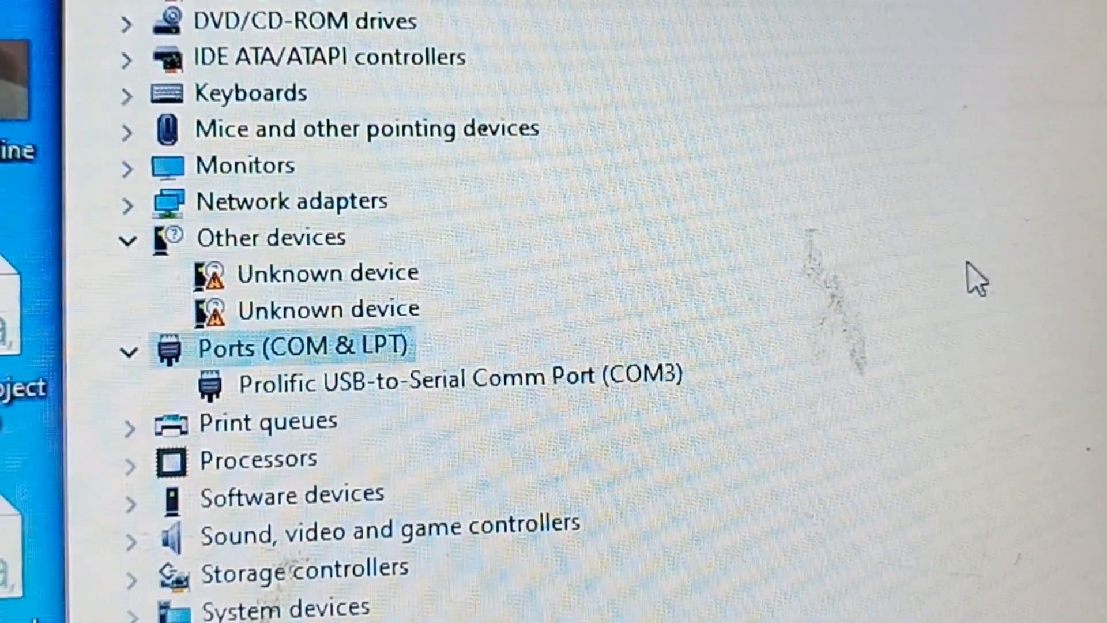
# Scroll Device Manager to find the Prolific USB-to-Serial Comm Port on COM3.
pyautogui.scroll(-3)
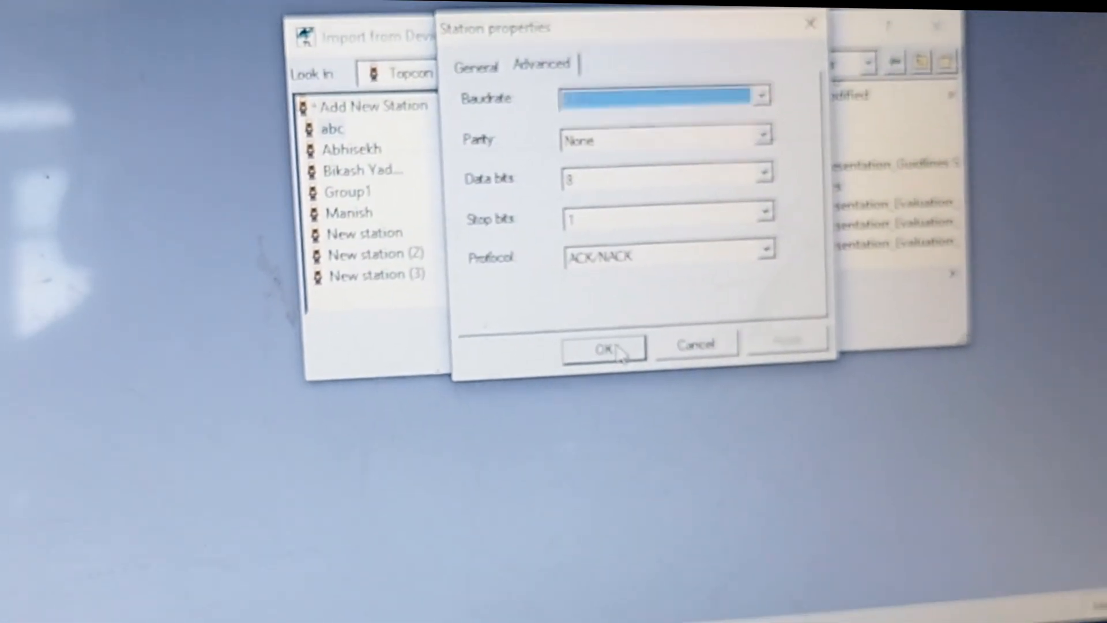
# Confirm station abc's properties and copy file1.txt from it to Downloads.
pyautogui.click(601, 349)
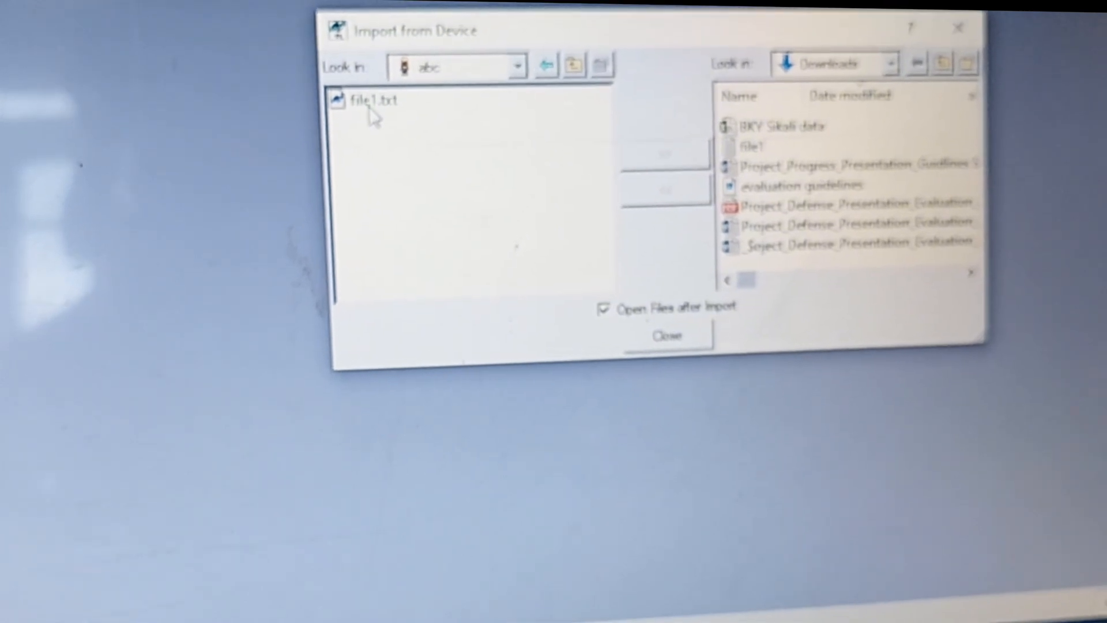
pyautogui.click(374, 100)
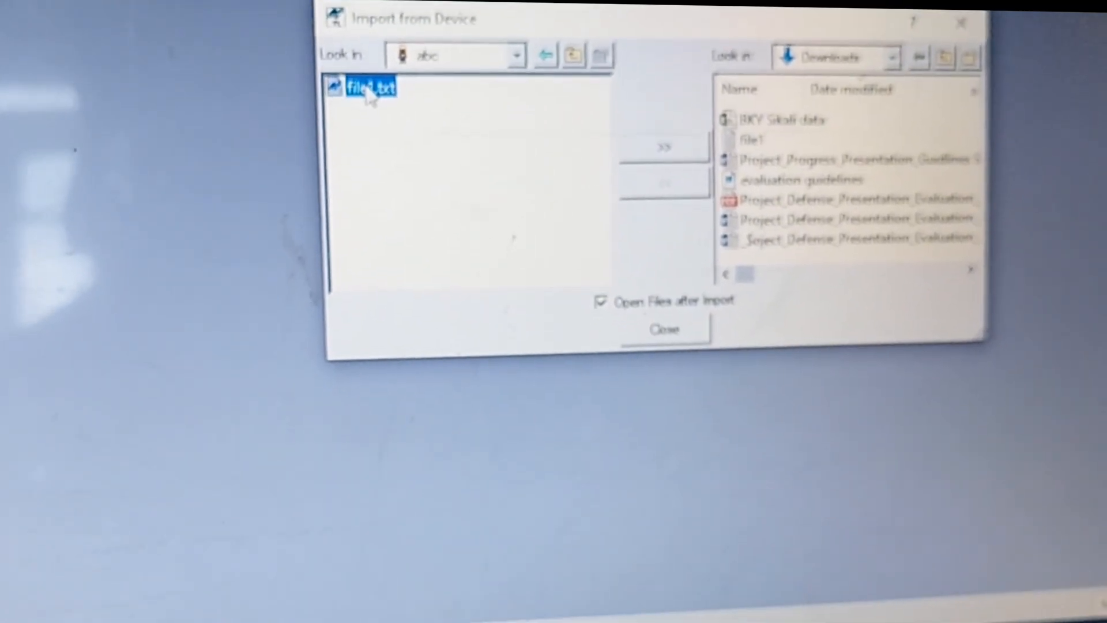
pyautogui.click(662, 146)
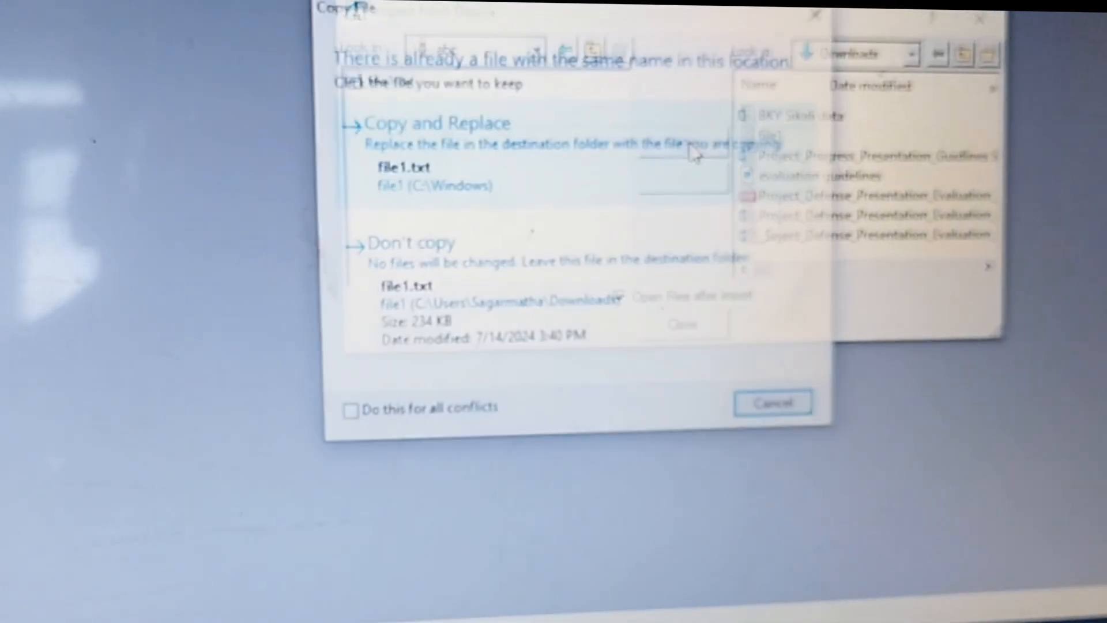